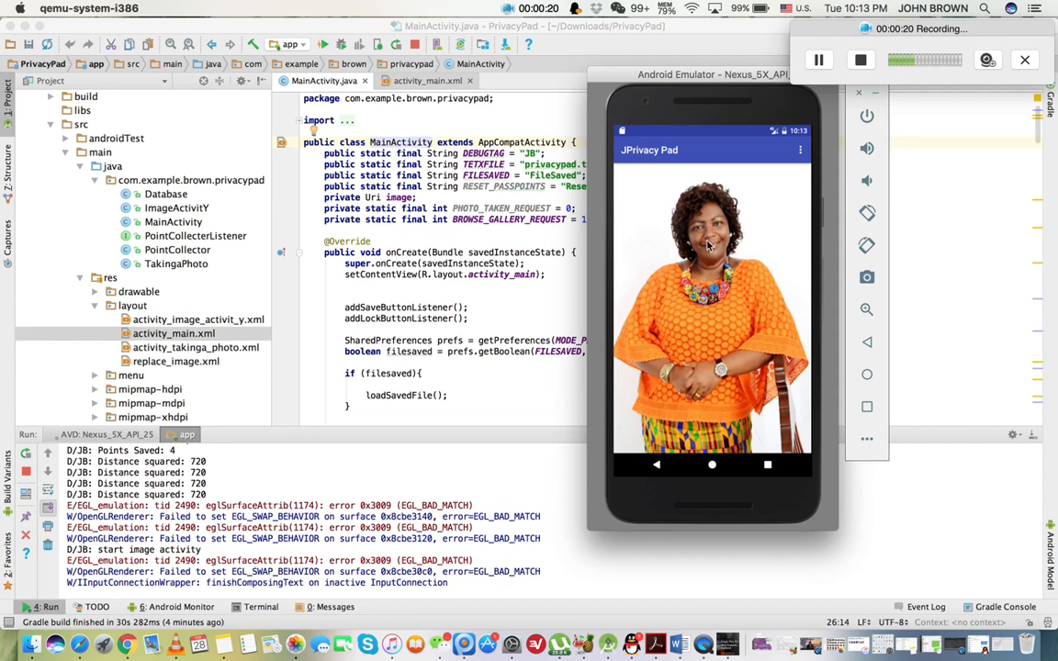
{"action": "mouse_move", "coordinate": [716, 230]}
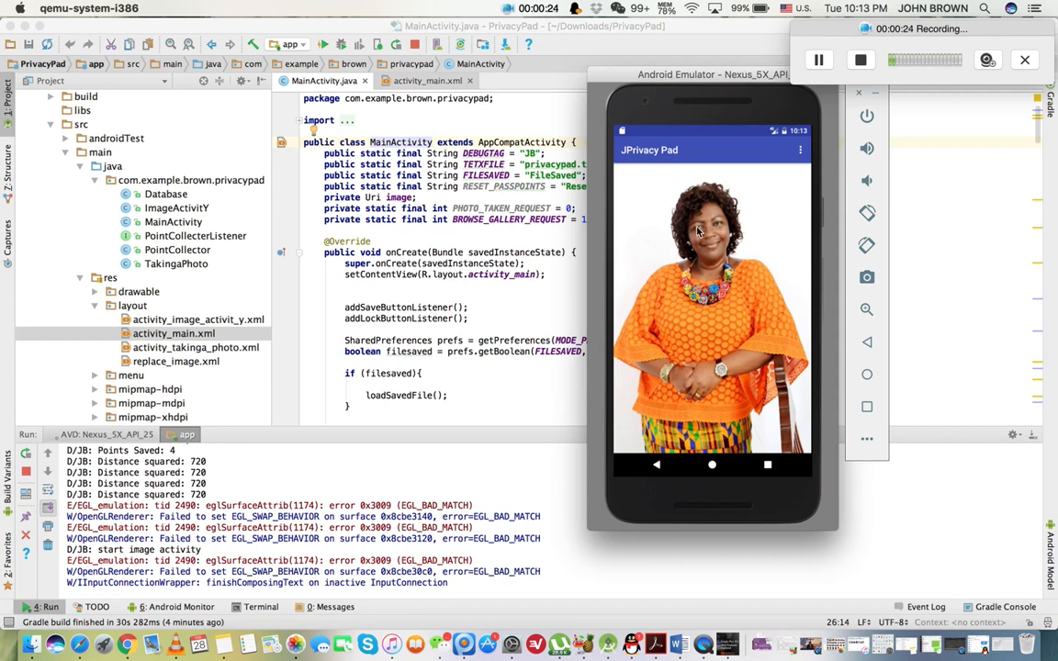
{"action": "mouse_move", "coordinate": [758, 237]}
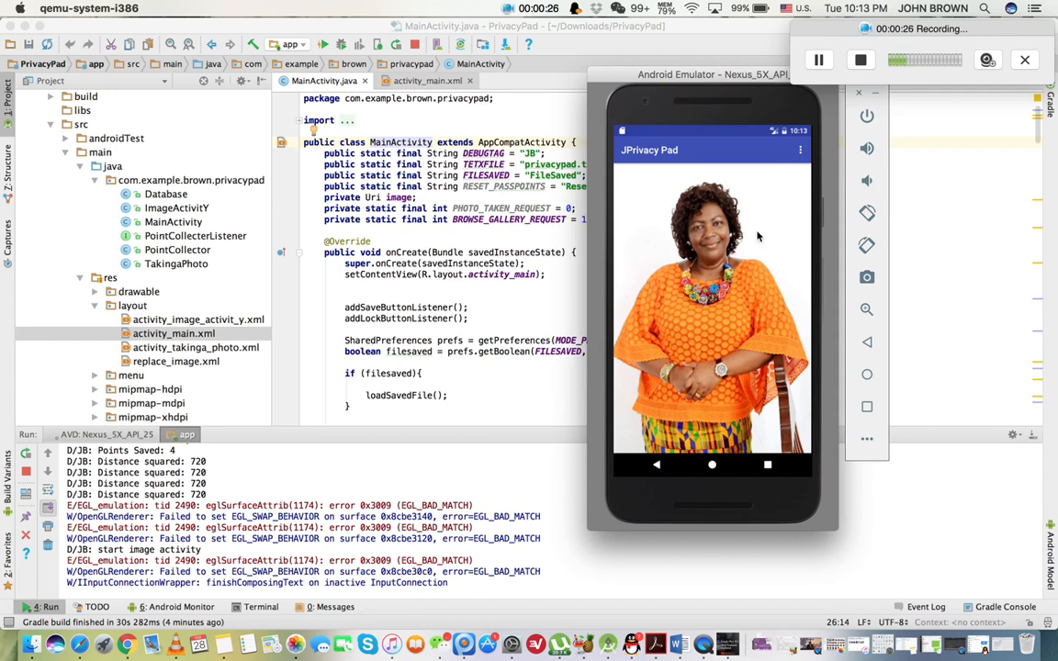
{"action": "mouse_move", "coordinate": [699, 237]}
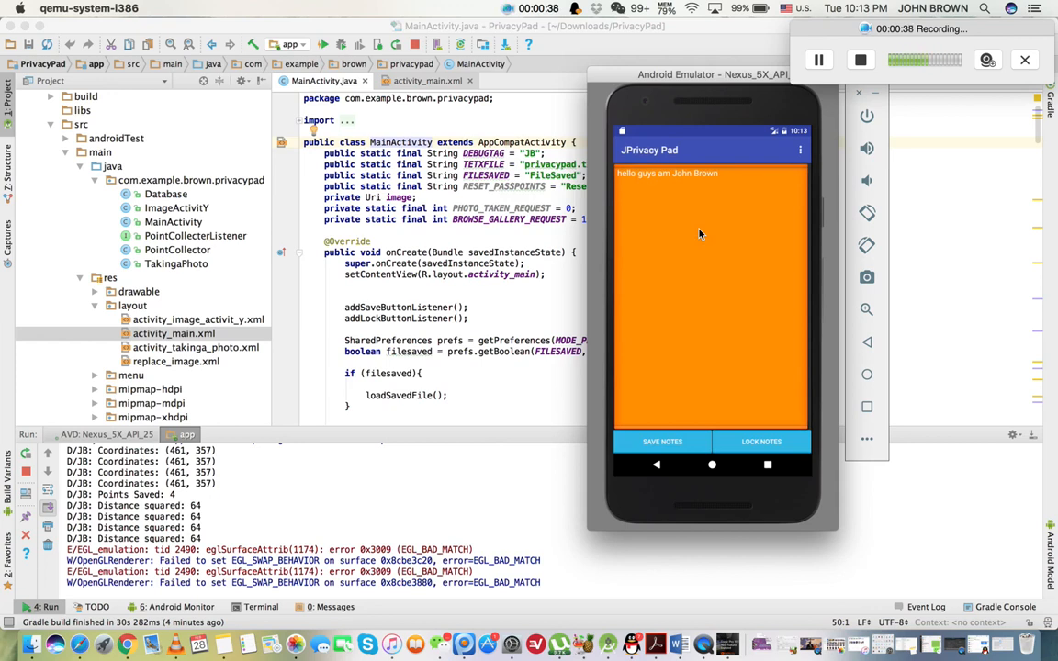
Type 'hi my' and 'rien' as the second line of the PrivacyPad note
{"action": "type", "text": "hi my"}
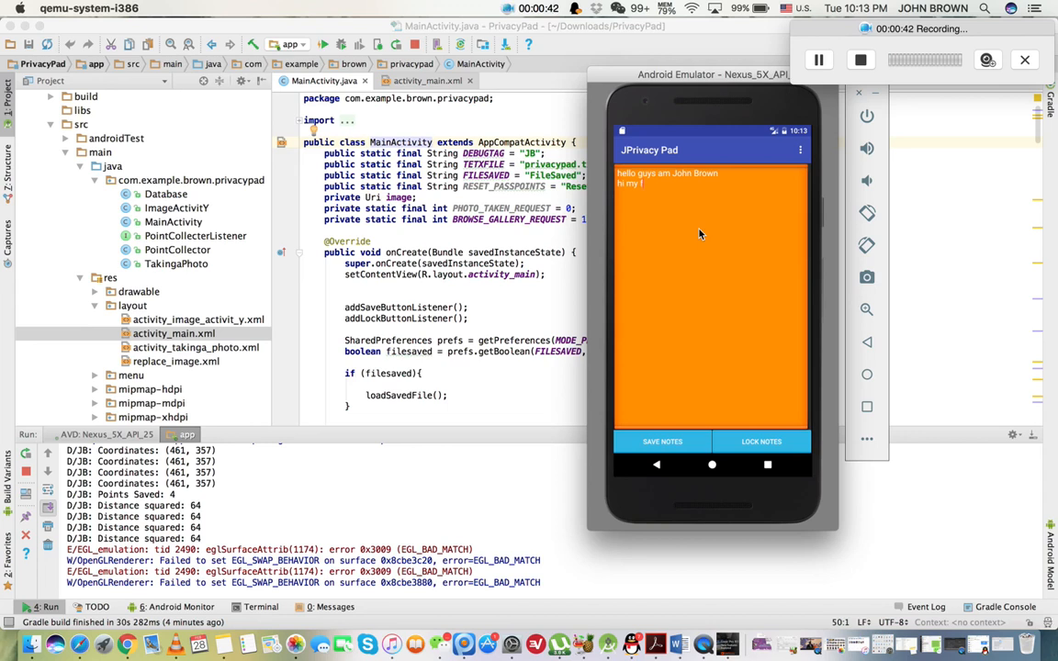
{"action": "type", "text": "rien"}
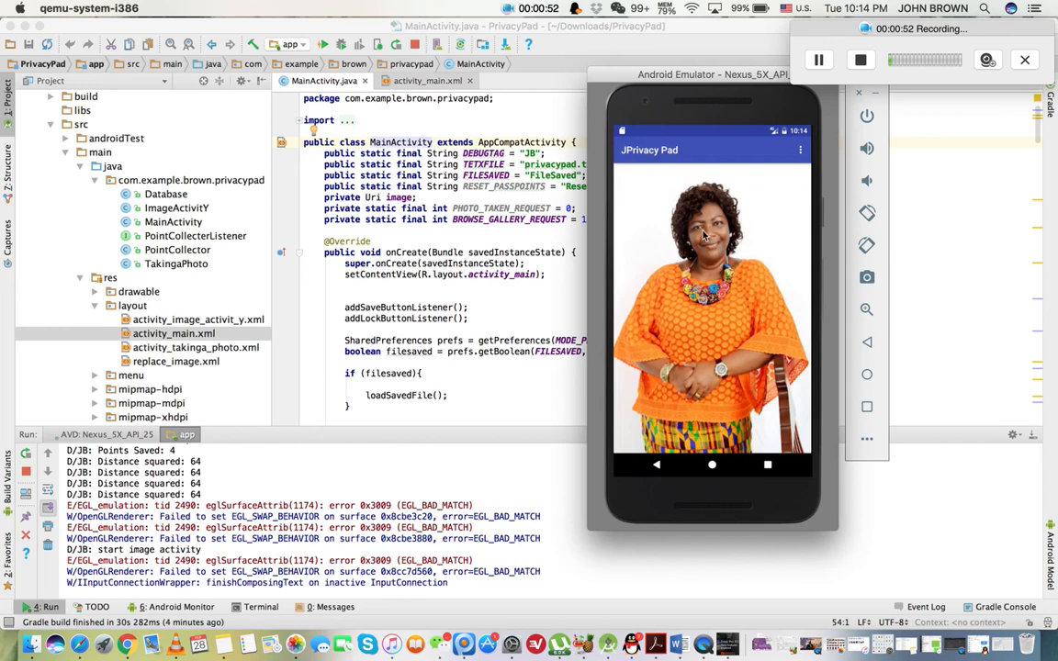
Unlock the notes from the lock image and dismiss the Change keyboard prompt
{"action": "left_click", "coordinate": [699, 234]}
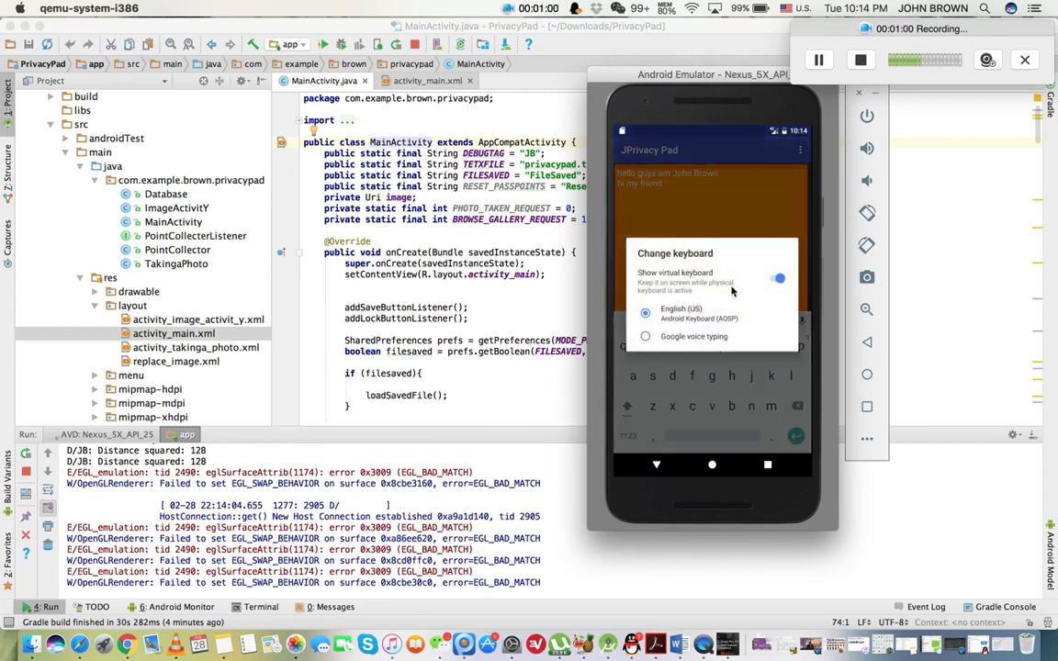
{"action": "left_click", "coordinate": [712, 257]}
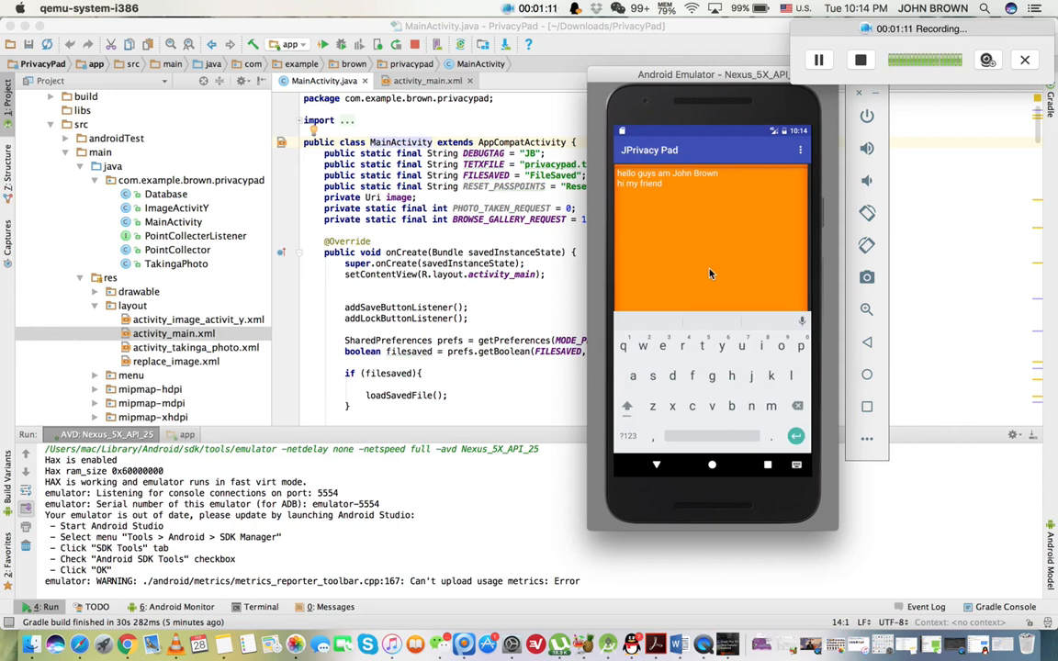
{"action": "mouse_move", "coordinate": [747, 242]}
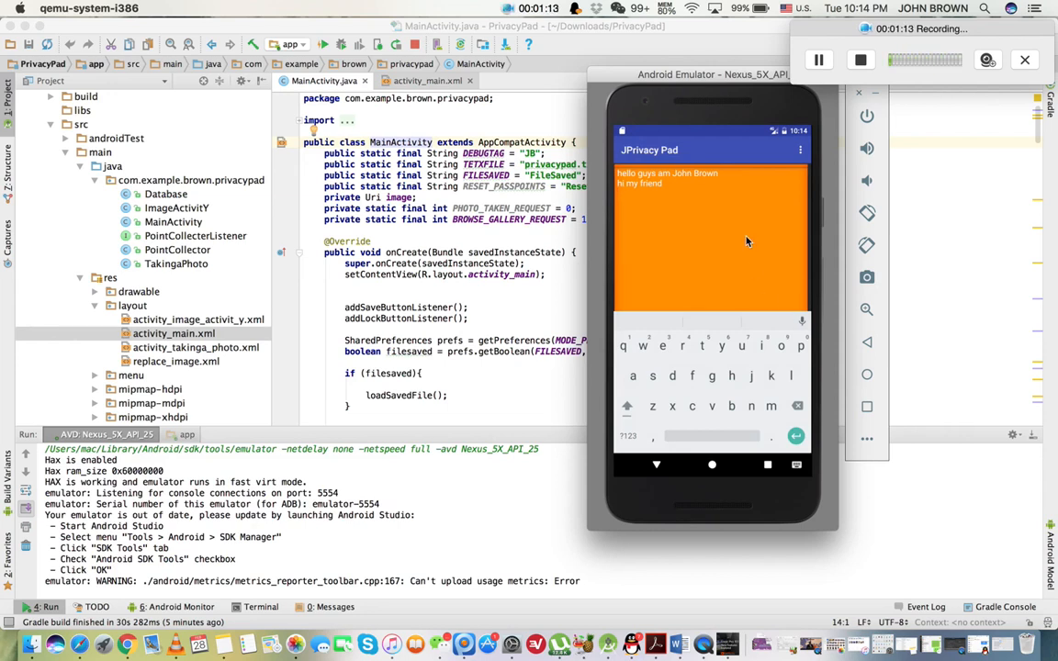
{"action": "mouse_move", "coordinate": [835, 158]}
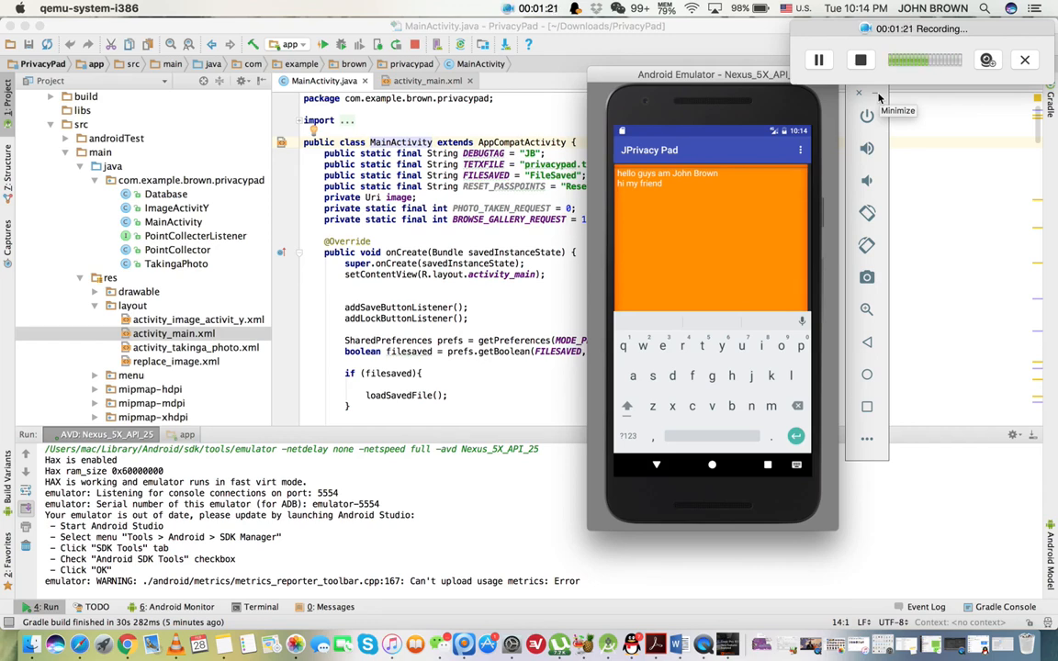
Minimize the emulator and read the note loading code in MainActivity.java
{"action": "left_click", "coordinate": [861, 94]}
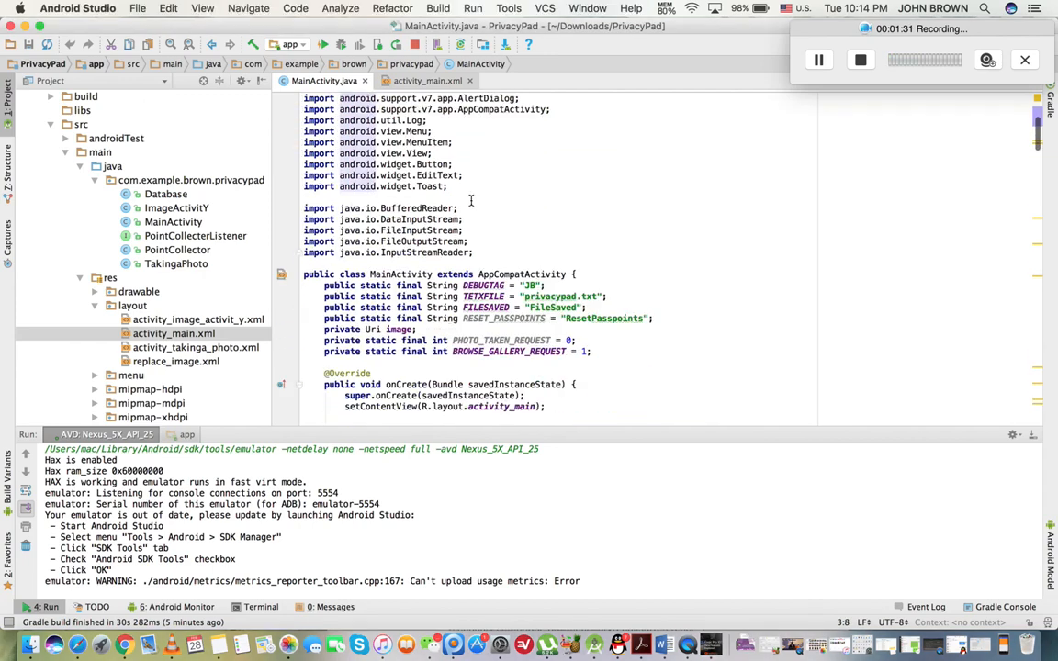
{"action": "scroll", "scroll_direction": "down", "scroll_amount": 3}
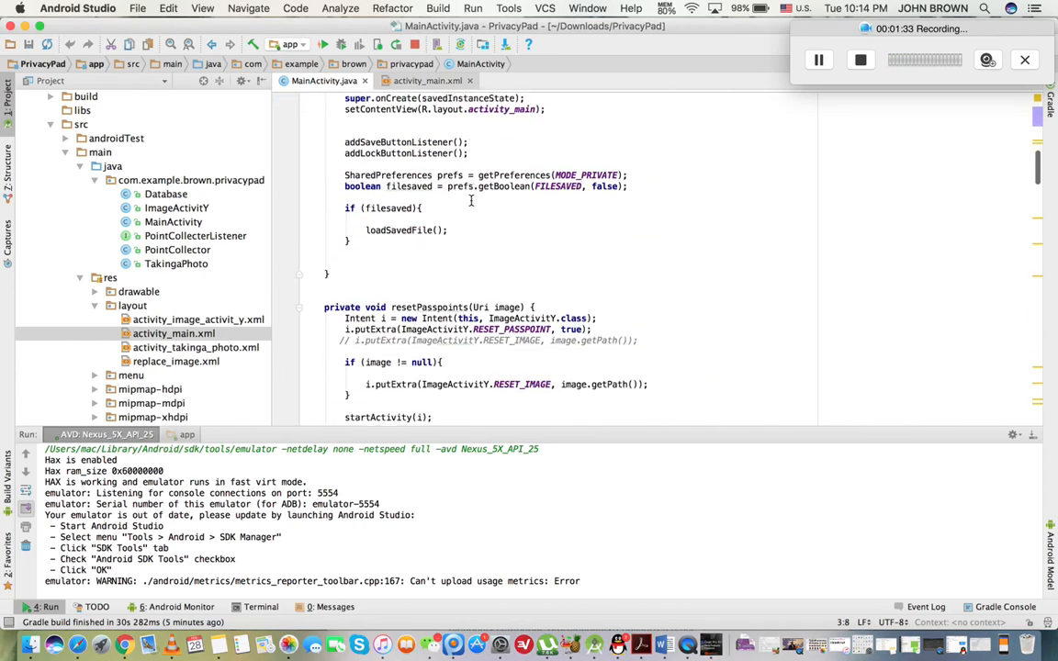
{"action": "scroll", "scroll_direction": "down", "scroll_amount": 3}
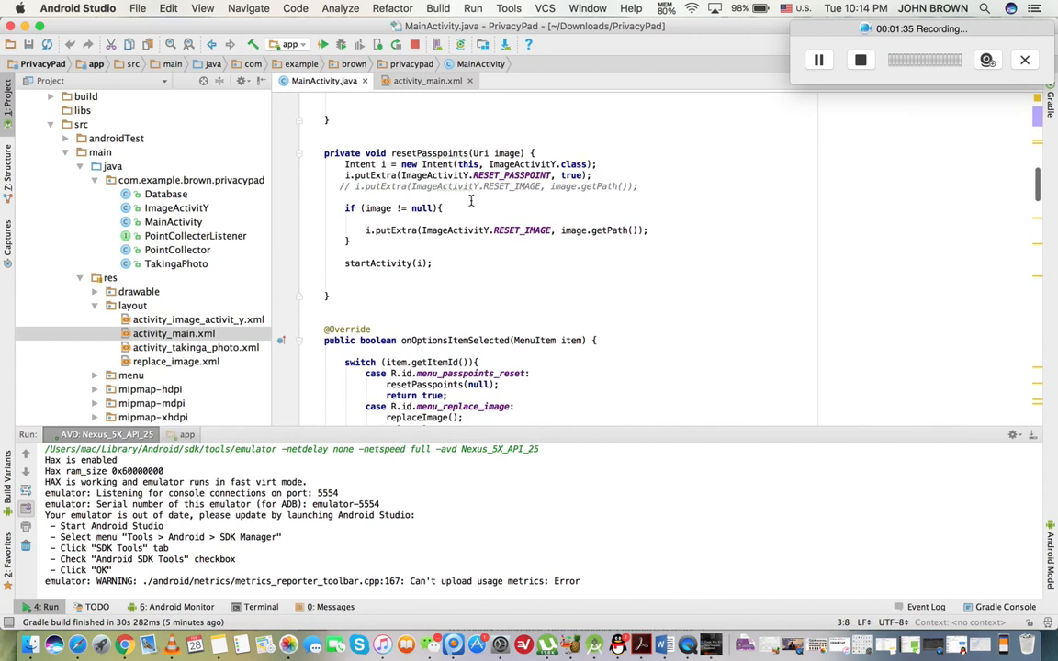
{"action": "scroll", "scroll_direction": "down", "scroll_amount": 3}
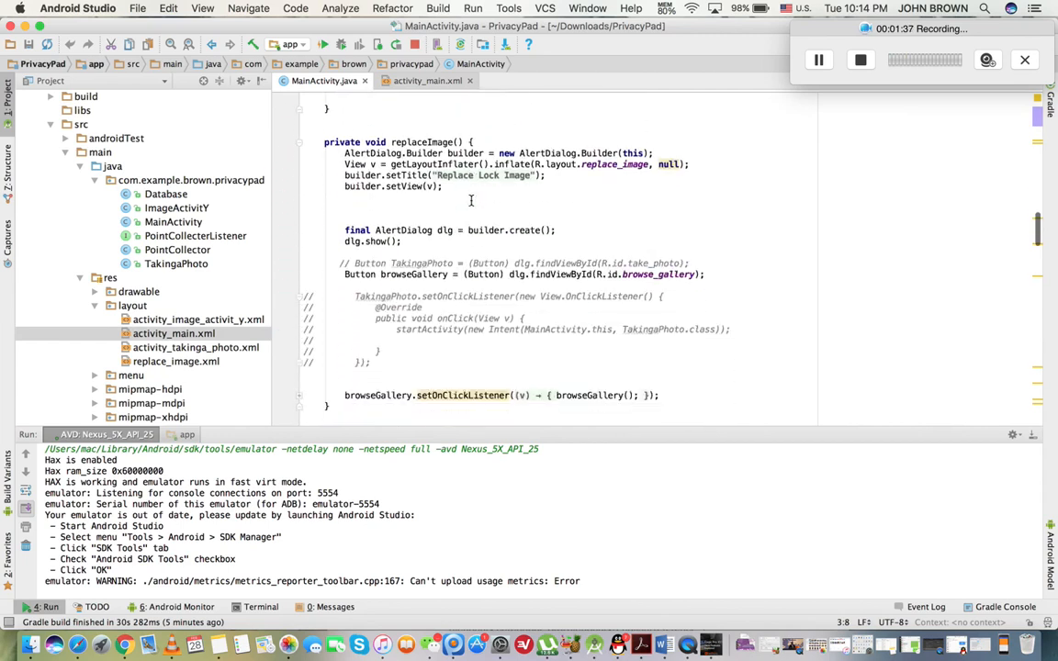
{"action": "scroll", "scroll_direction": "down", "scroll_amount": 3}
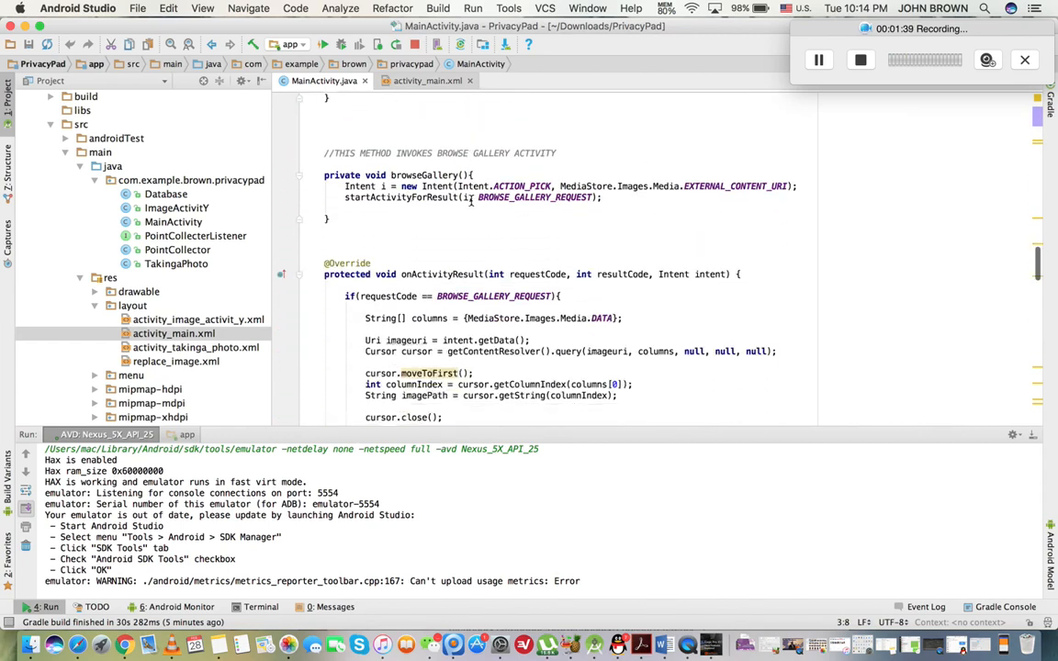
{"action": "scroll", "scroll_direction": "down", "scroll_amount": 3}
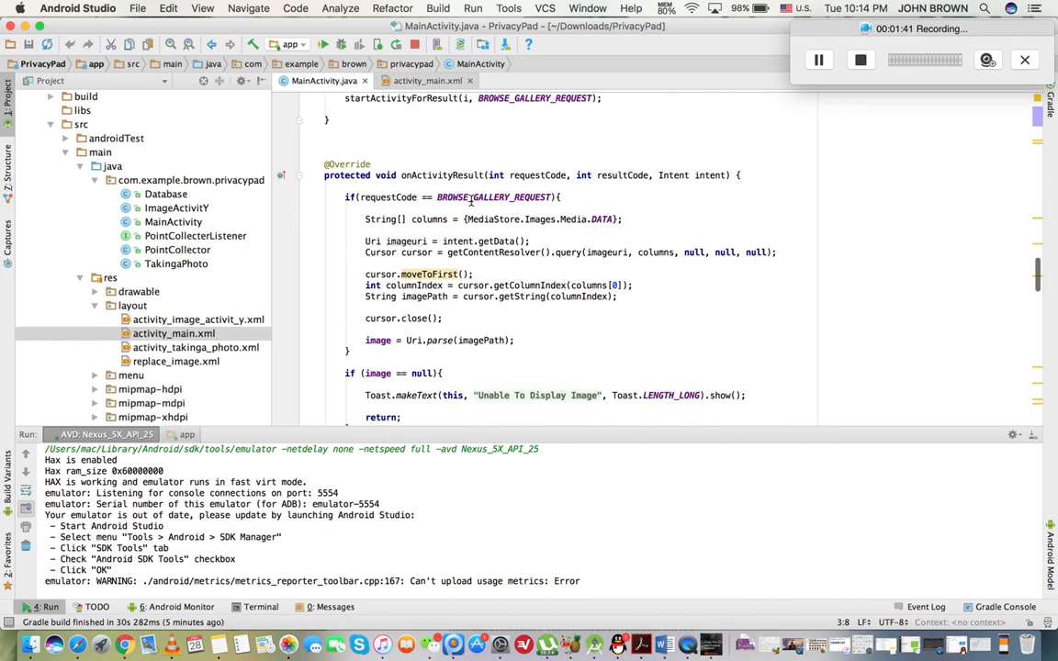
{"action": "scroll", "scroll_direction": "down", "scroll_amount": 3}
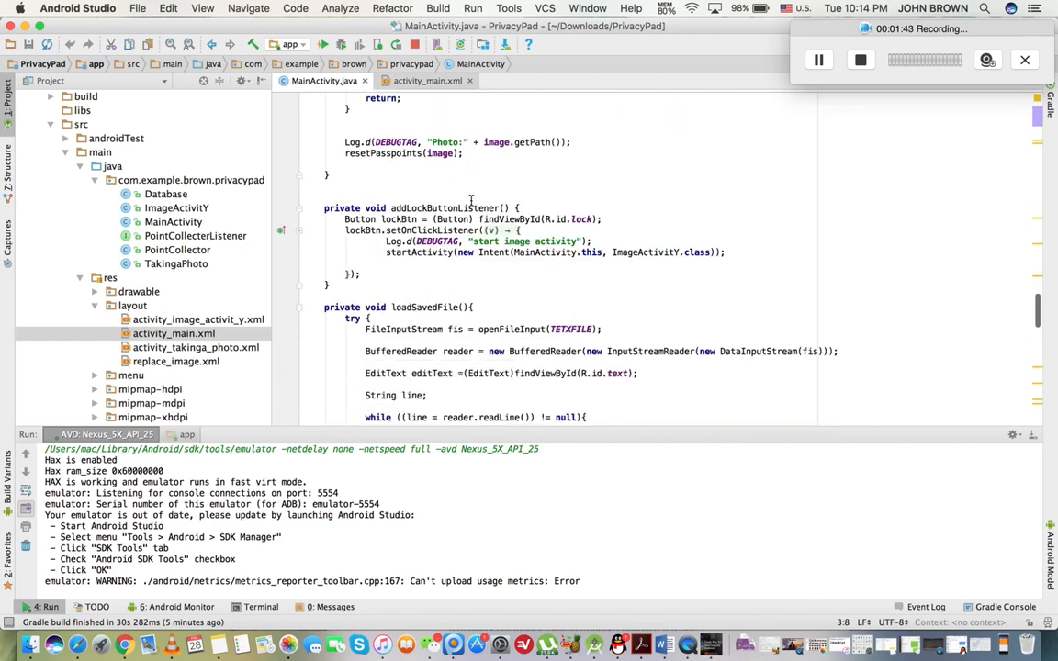
Read MainActivity.java to the options menu method, then open activity_main.xml
{"action": "scroll", "scroll_direction": "down", "scroll_amount": 3}
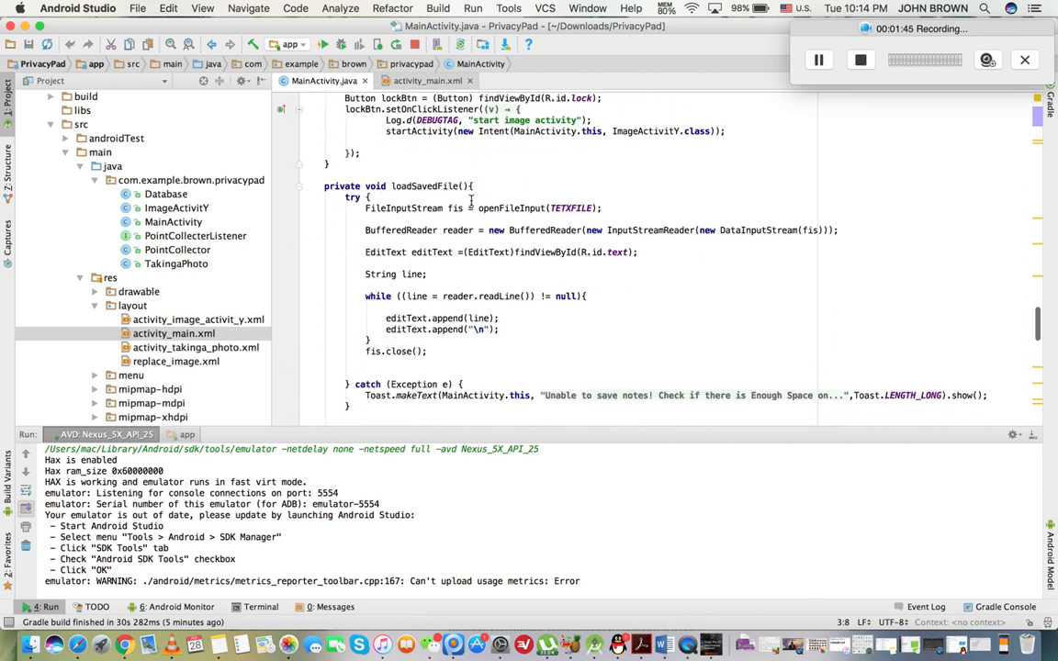
{"action": "scroll", "scroll_direction": "down", "scroll_amount": 3}
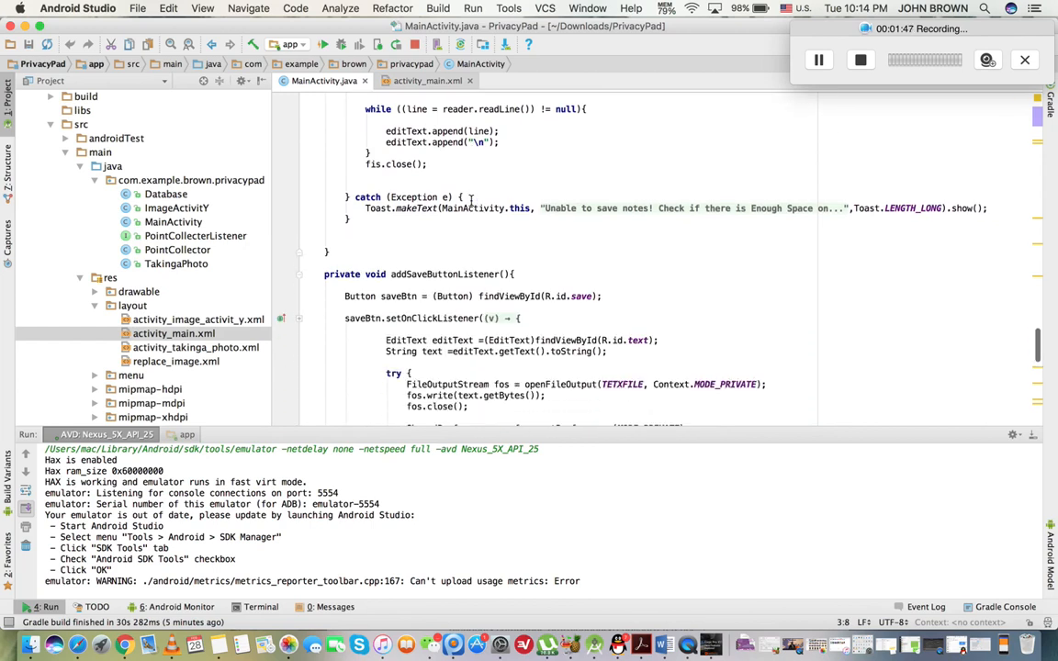
{"action": "scroll", "scroll_direction": "down", "scroll_amount": 3}
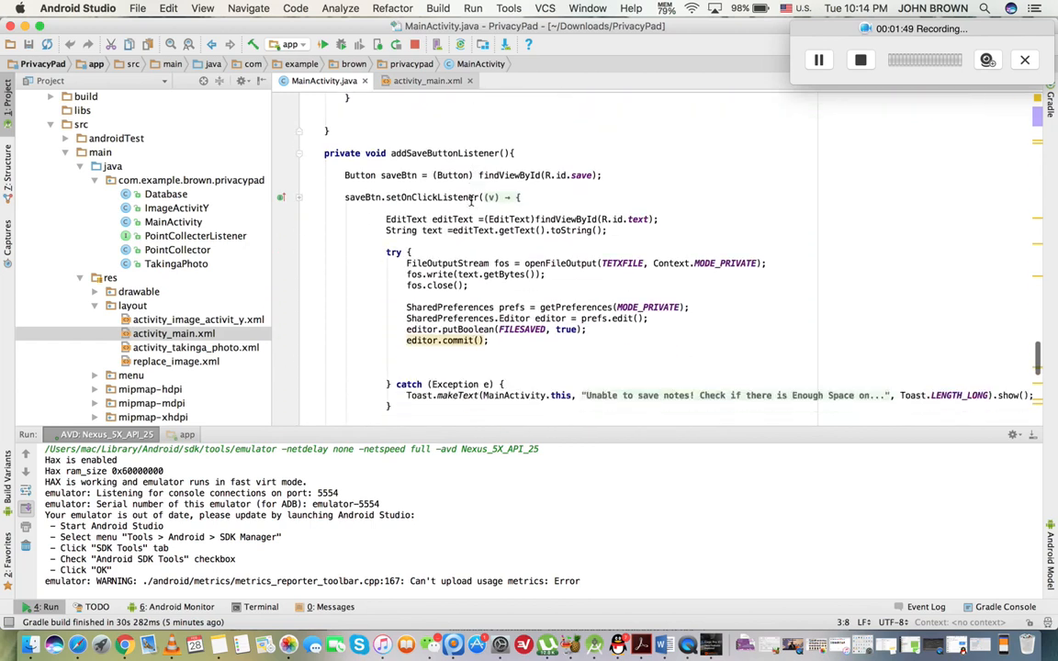
{"action": "scroll", "scroll_direction": "down", "scroll_amount": 3}
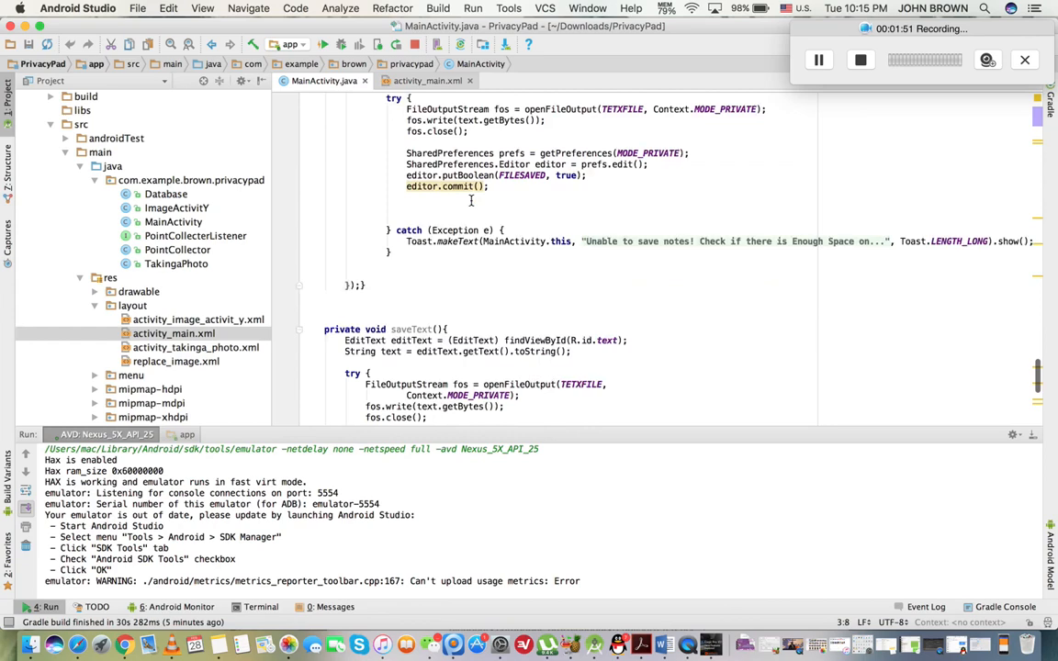
{"action": "scroll", "scroll_direction": "down", "scroll_amount": 3}
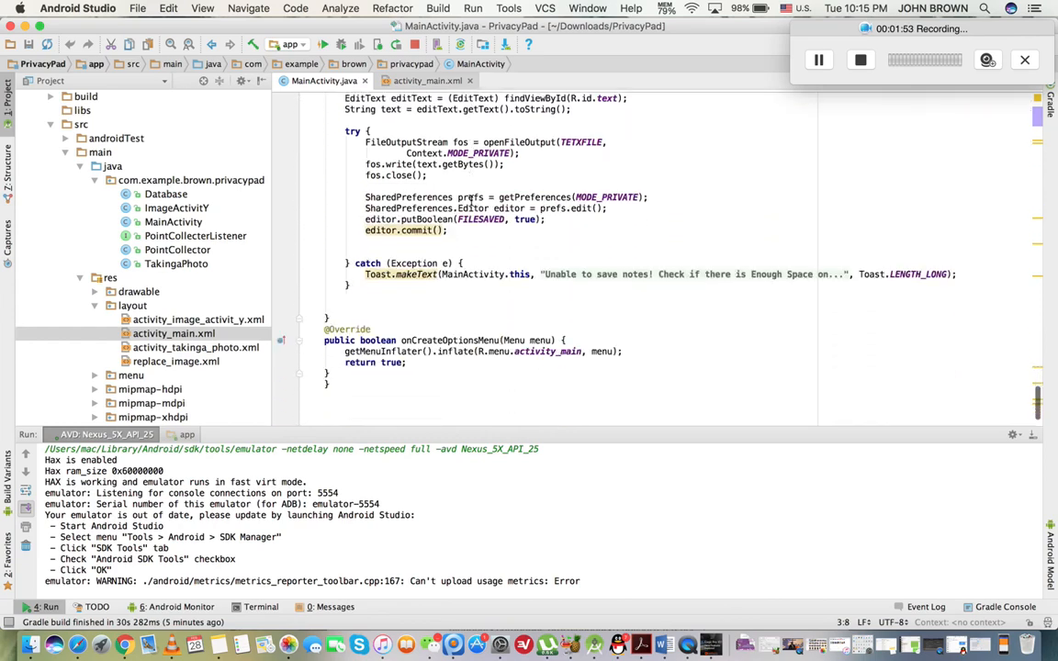
{"action": "left_click", "coordinate": [417, 81]}
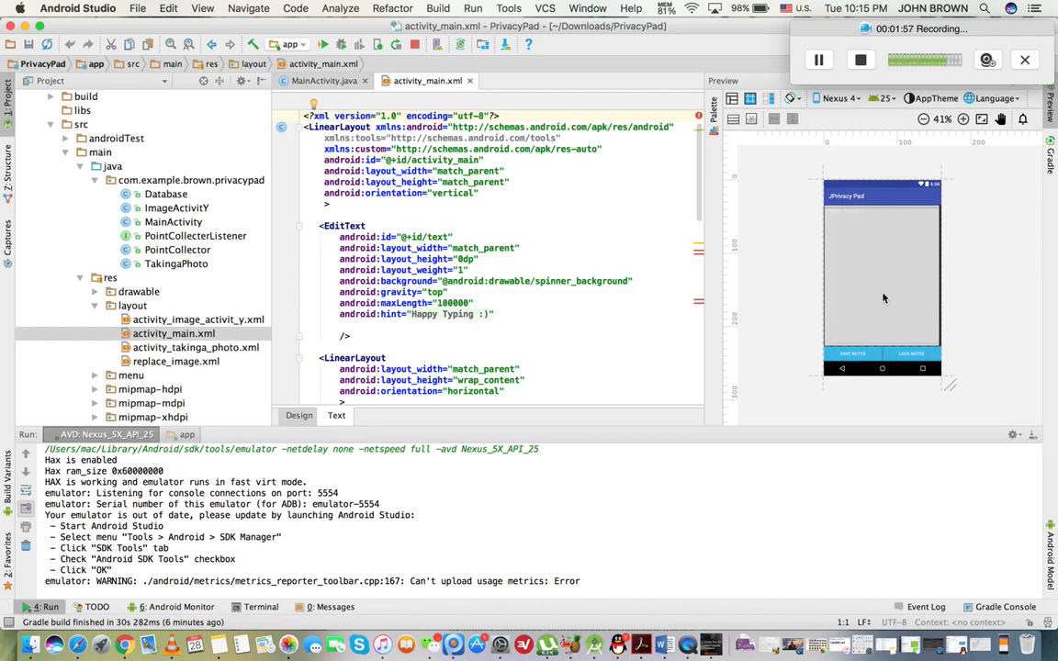
{"action": "mouse_move", "coordinate": [742, 223]}
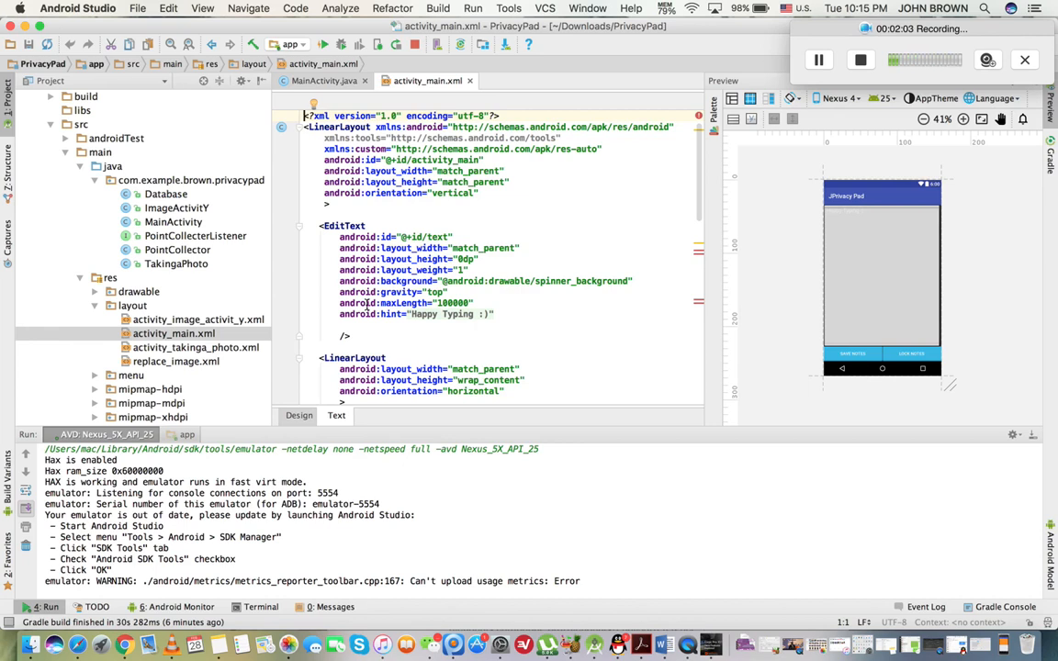
{"action": "mouse_move", "coordinate": [513, 265]}
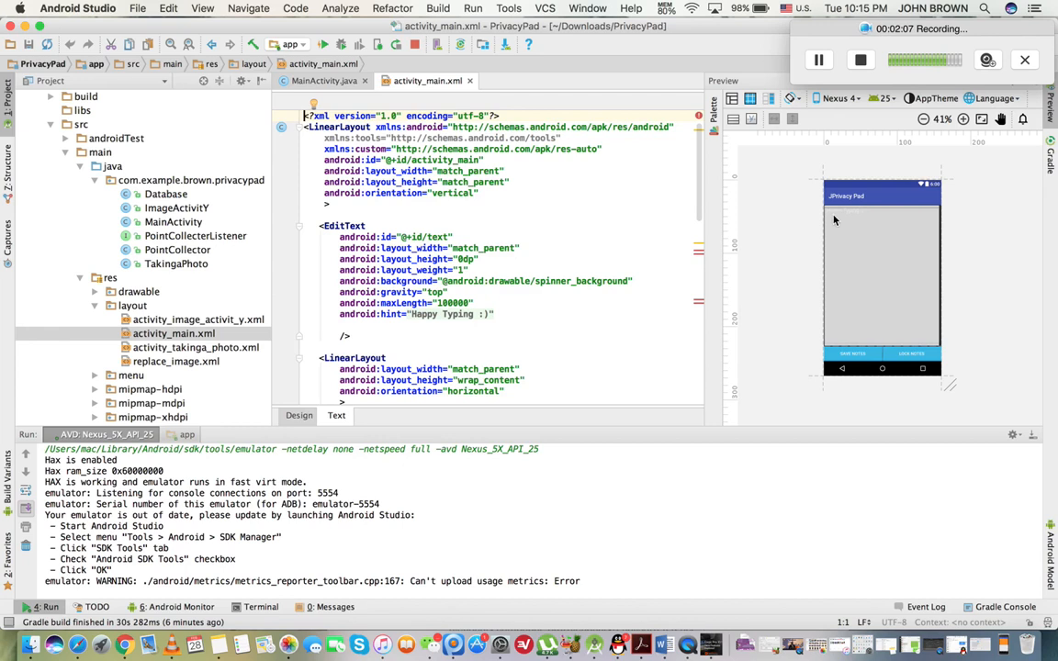
{"action": "mouse_move", "coordinate": [208, 335]}
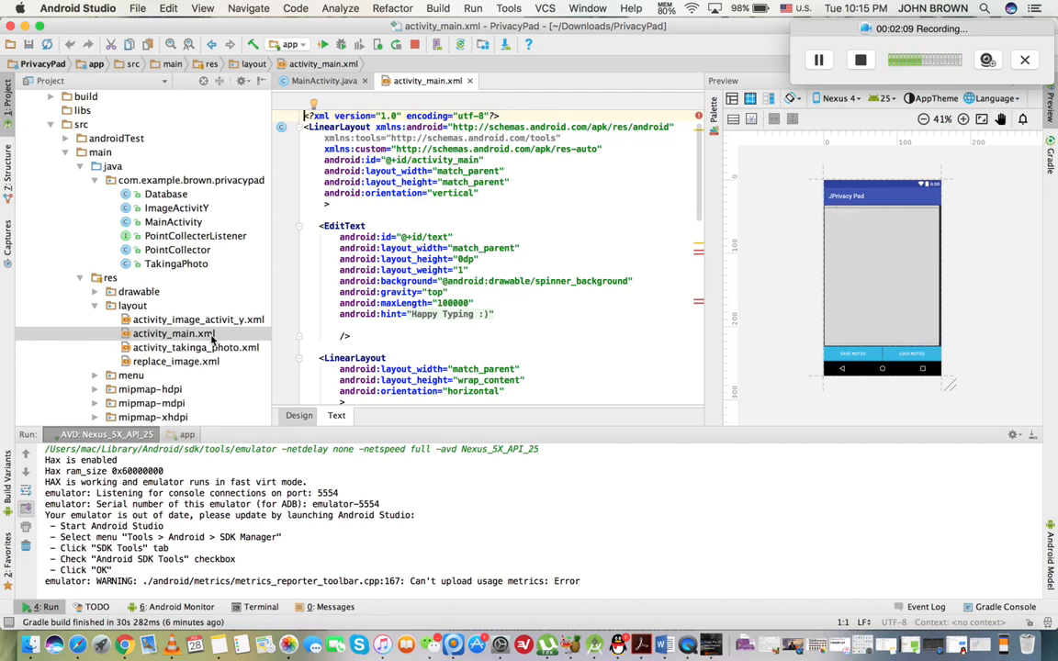
{"action": "mouse_move", "coordinate": [611, 242]}
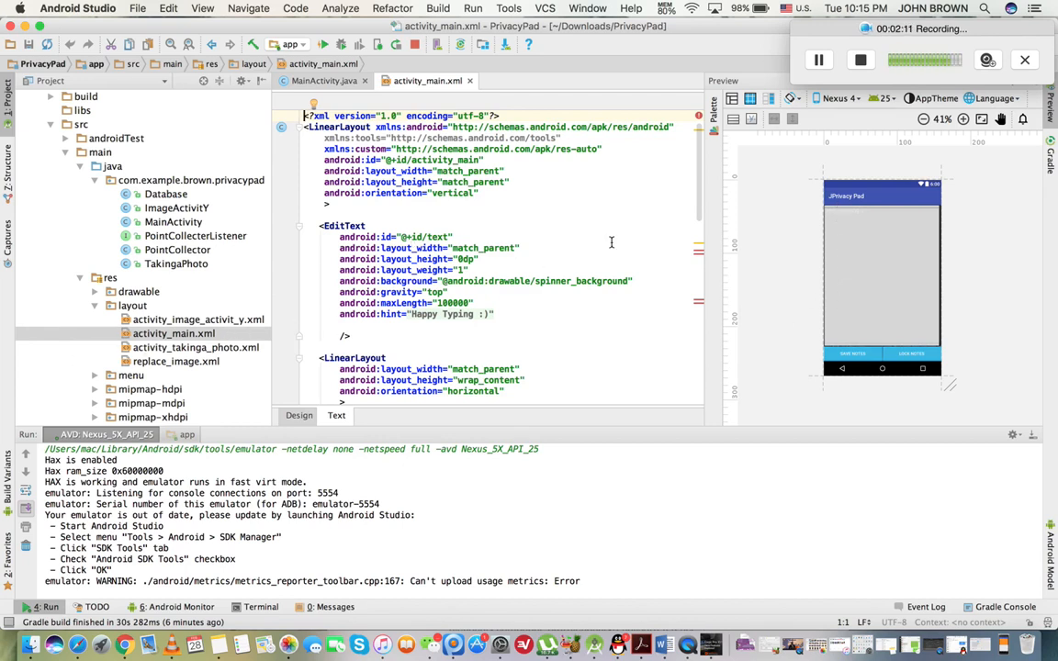
{"action": "mouse_move", "coordinate": [840, 314]}
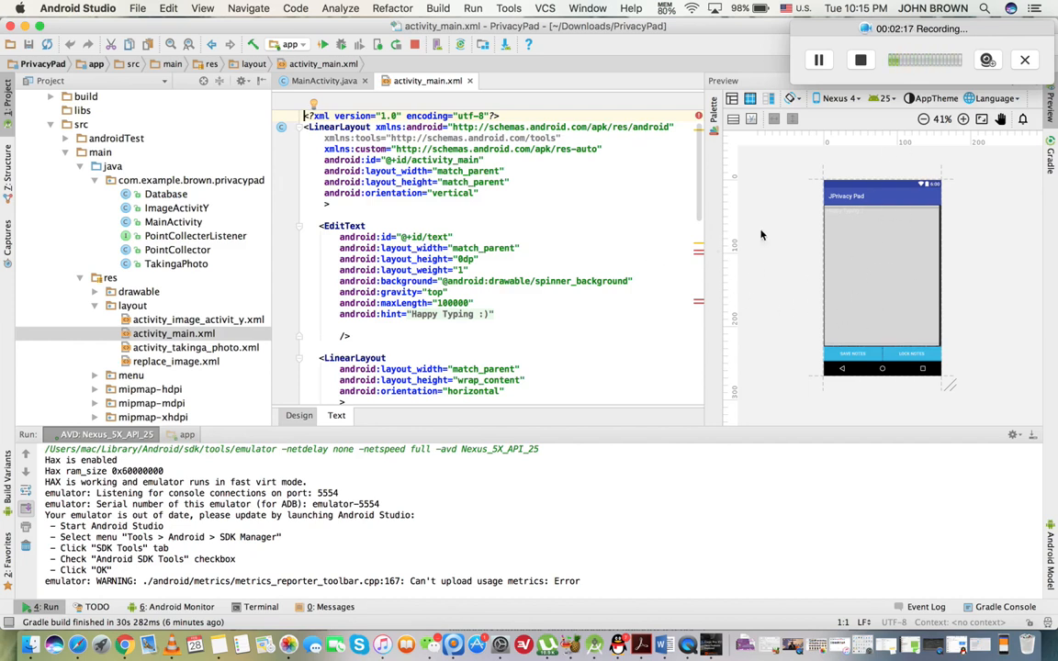
{"action": "mouse_move", "coordinate": [786, 234]}
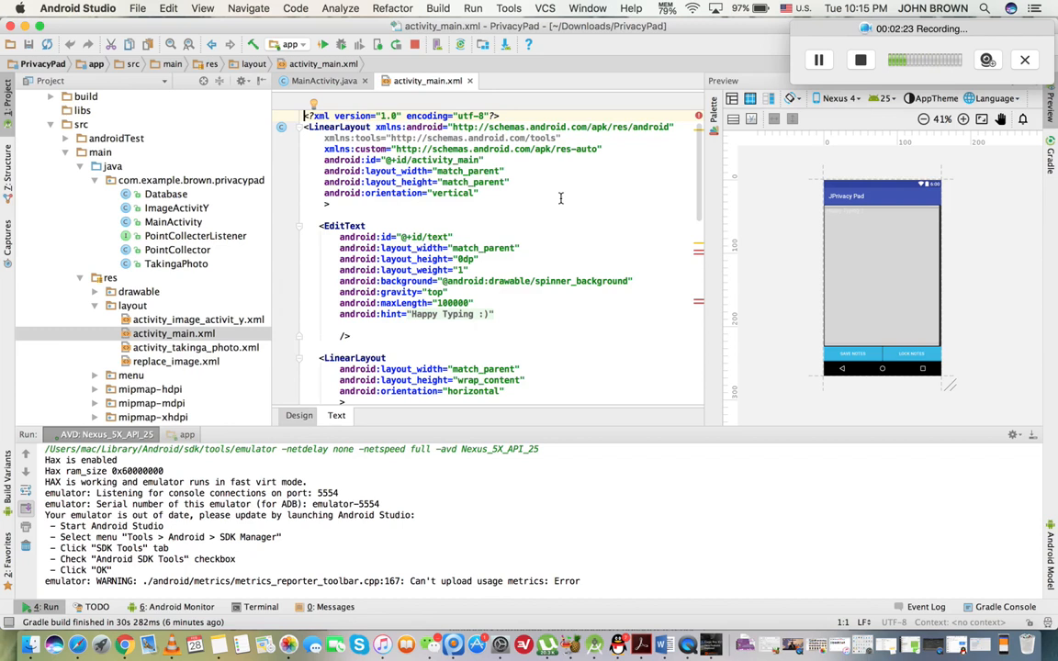
Scroll activity_main.xml down to the Save Notes and Lock Notes buttons
{"action": "scroll", "scroll_direction": "down", "scroll_amount": 3}
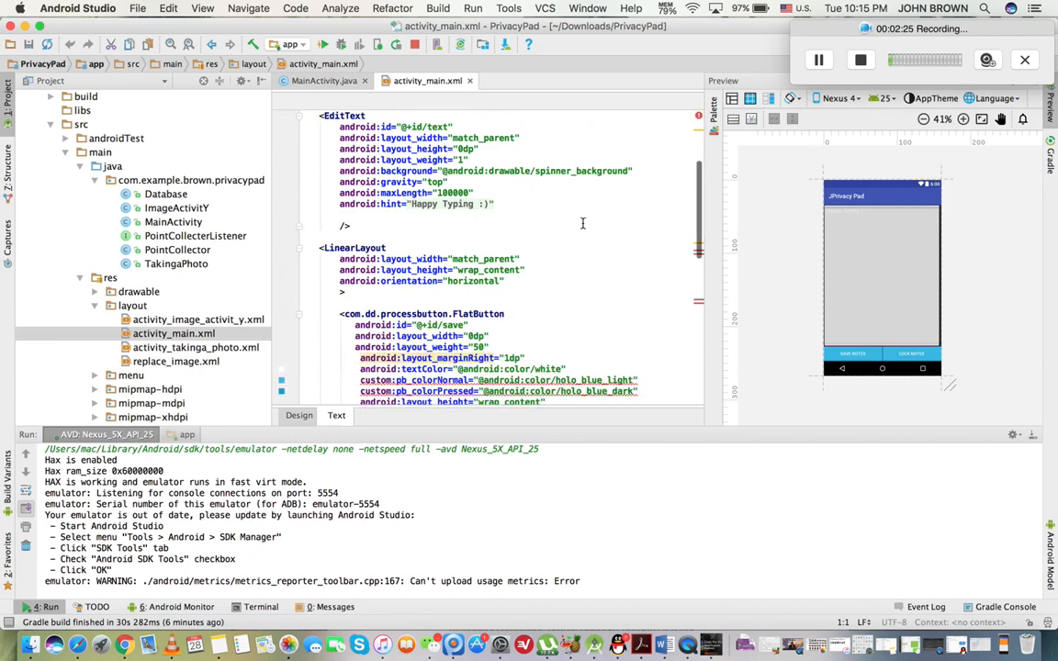
{"action": "scroll", "scroll_direction": "down", "scroll_amount": 3}
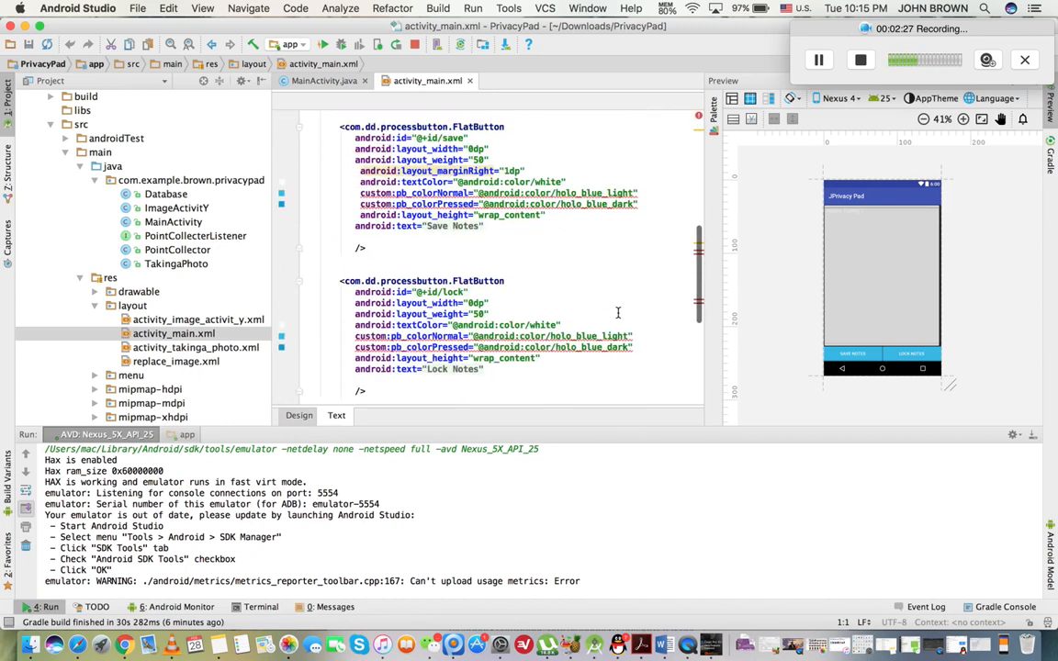
{"action": "scroll", "scroll_direction": "down", "scroll_amount": 3}
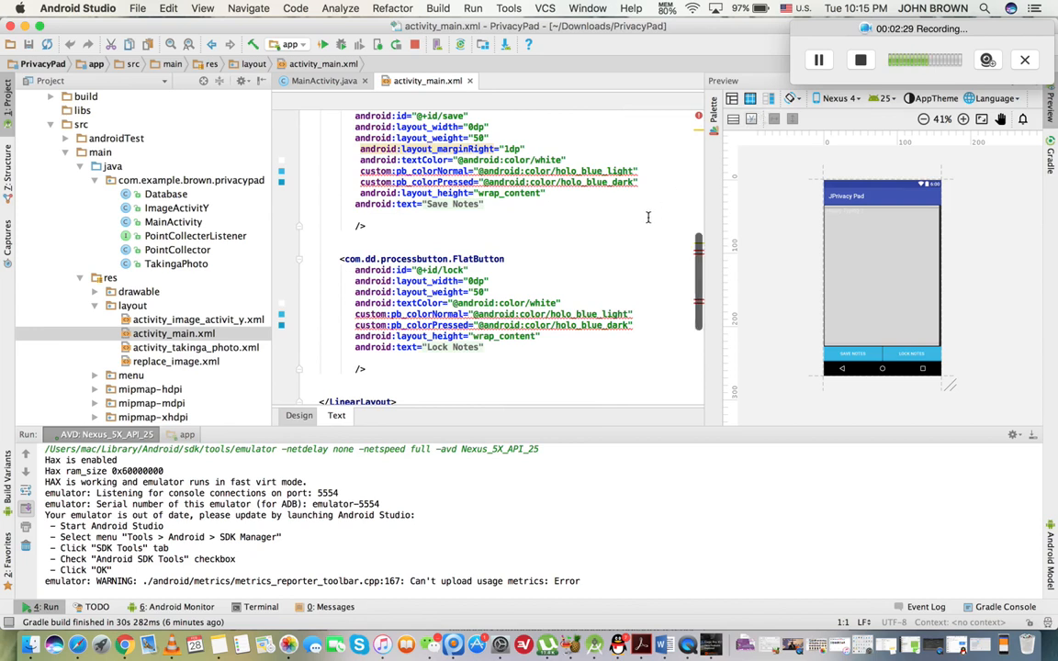